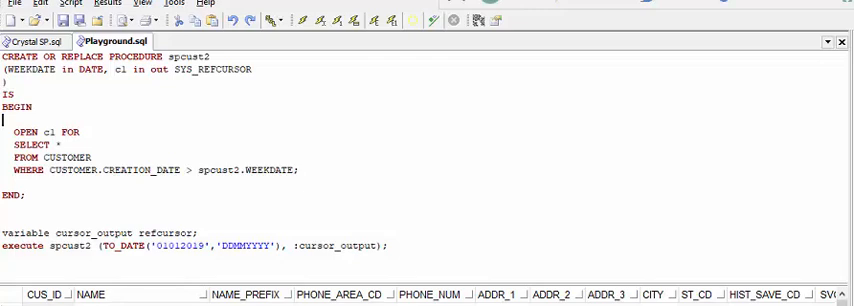
{"action": "mouse_move", "coordinate": [60, 175]}
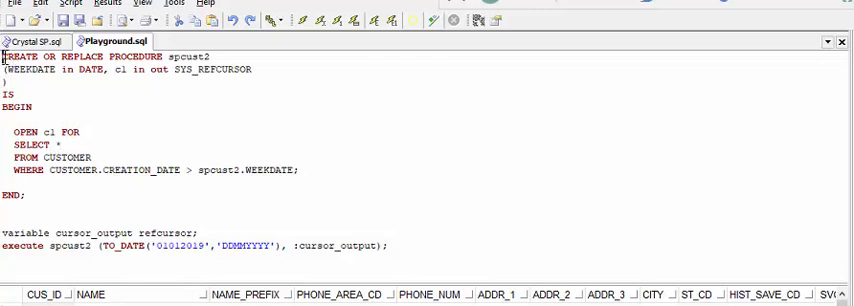
{"action": "left_click_drag", "start_coordinate": [5, 56], "coordinate": [254, 69]}
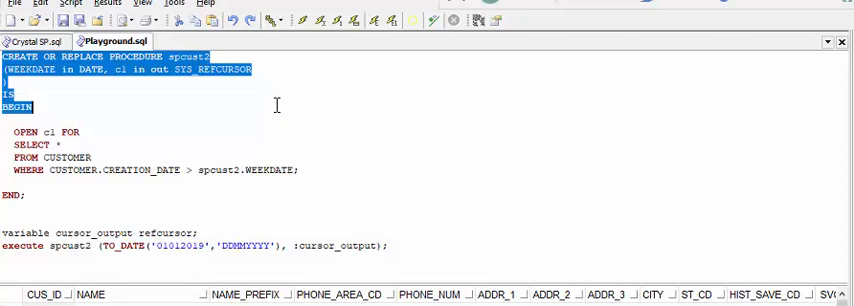
{"action": "left_click", "coordinate": [30, 69]}
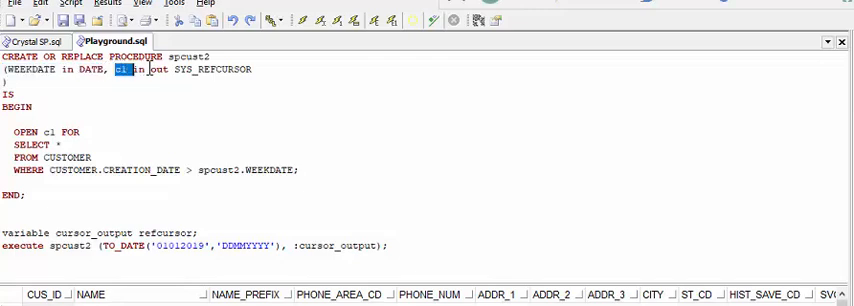
{"action": "left_click_drag", "start_coordinate": [113, 69], "coordinate": [253, 69]}
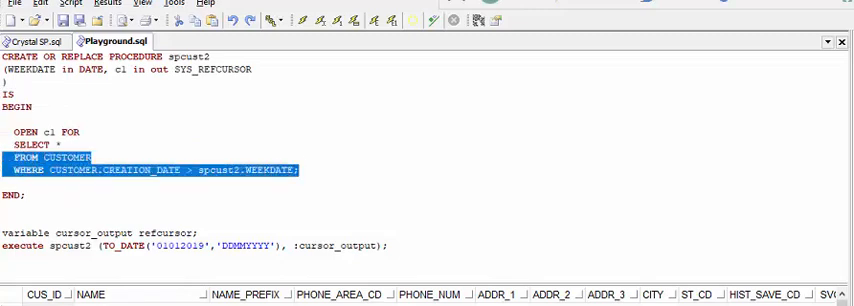
{"action": "left_click", "coordinate": [40, 146]}
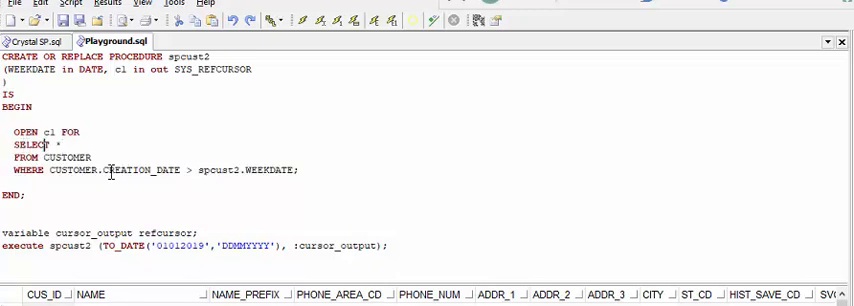
{"action": "double_click", "coordinate": [225, 169]}
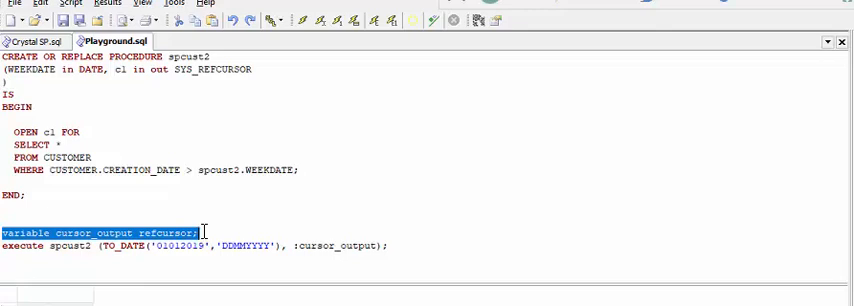
{"action": "left_click_drag", "start_coordinate": [200, 233], "coordinate": [390, 245]}
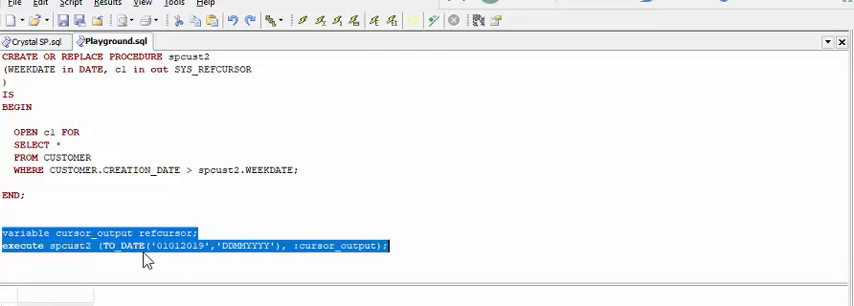
{"action": "mouse_move", "coordinate": [248, 258]}
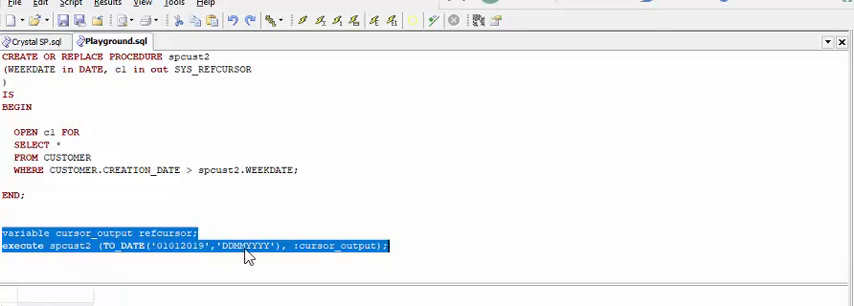
{"action": "mouse_move", "coordinate": [189, 253]}
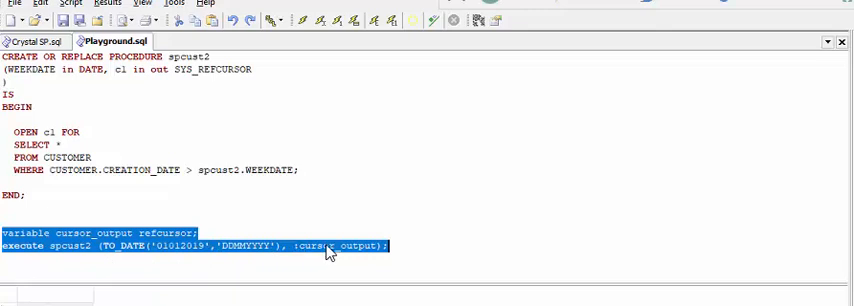
{"action": "mouse_move", "coordinate": [258, 148]}
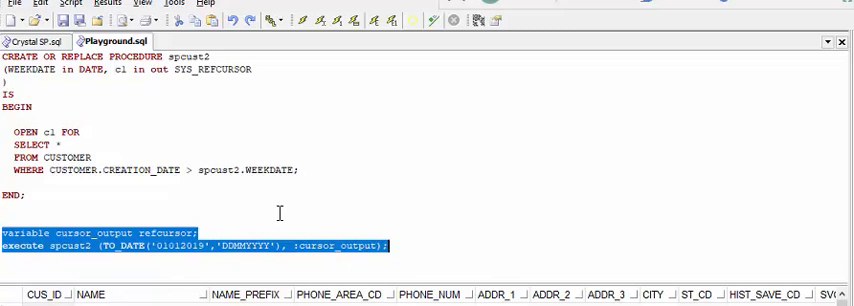
{"action": "mouse_move", "coordinate": [470, 256]}
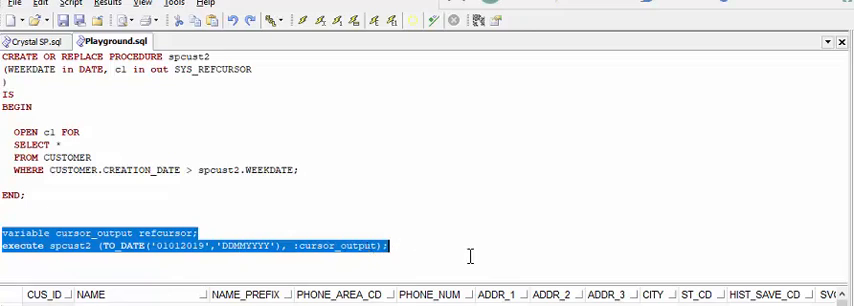